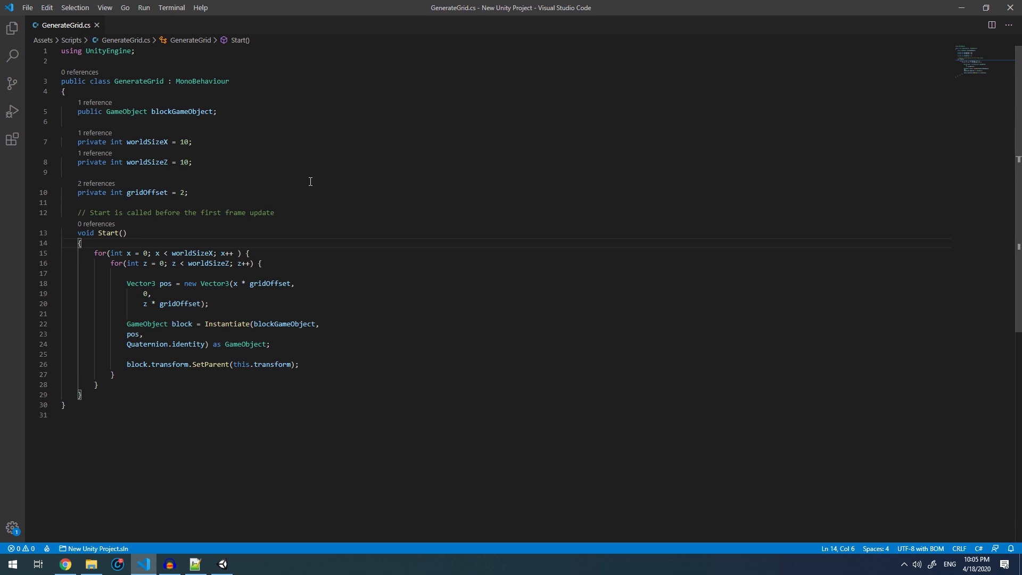
mouse_move(254, 191)
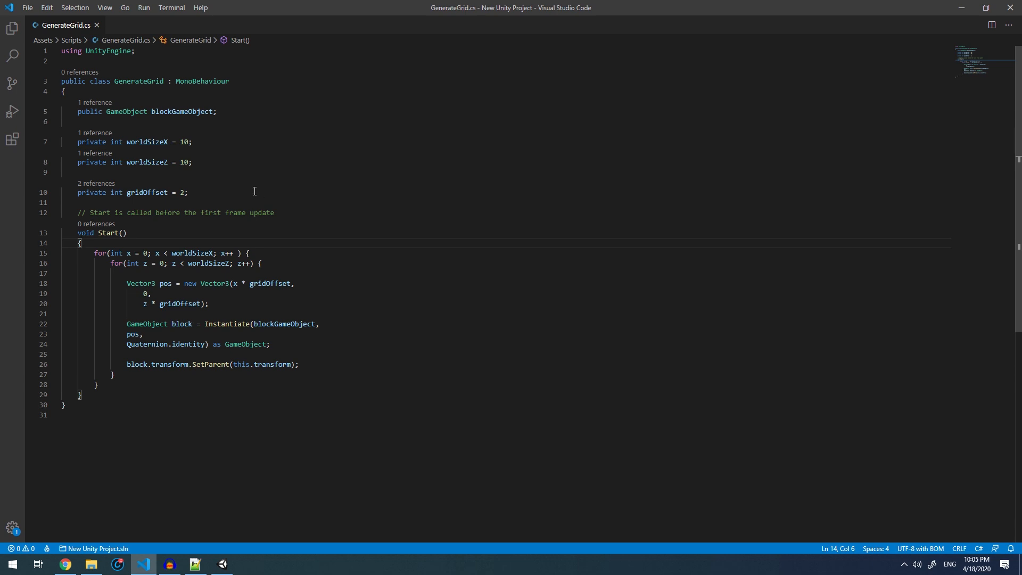
mouse_move(255, 172)
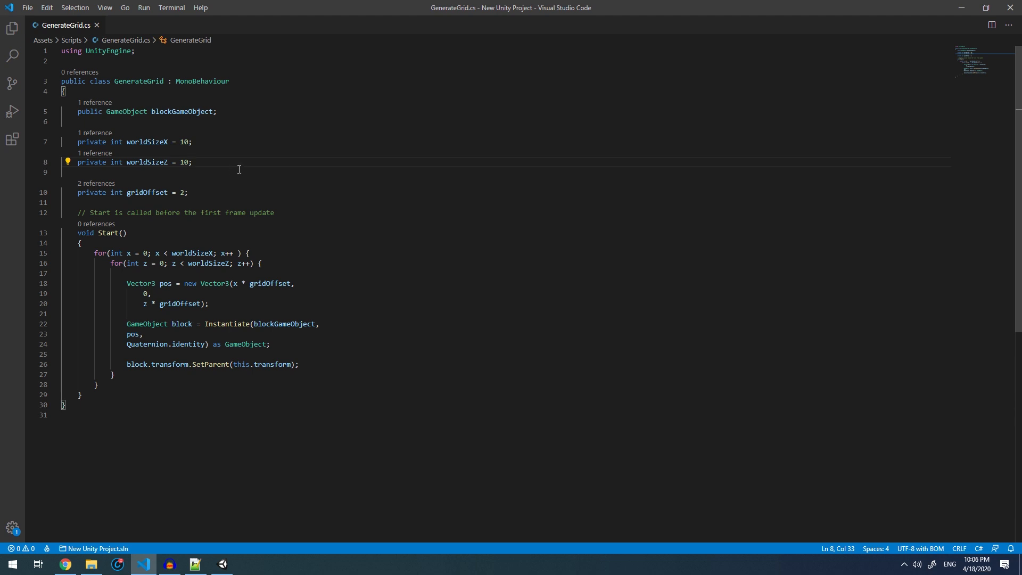
mouse_move(207, 164)
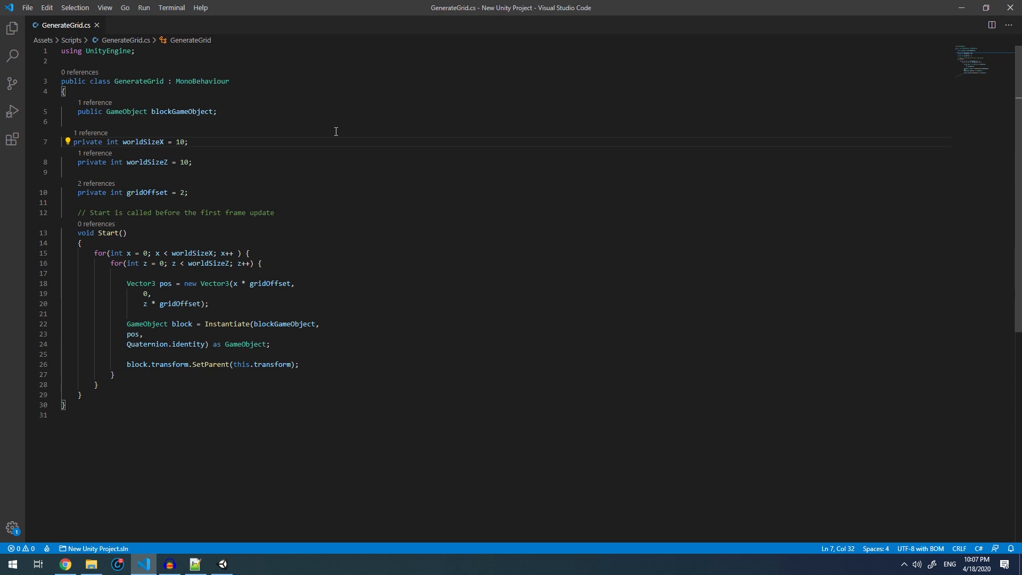
Walk through the GenerateGrid.cs script, highlighting the block variable and where it is used.
left_click(188, 141)
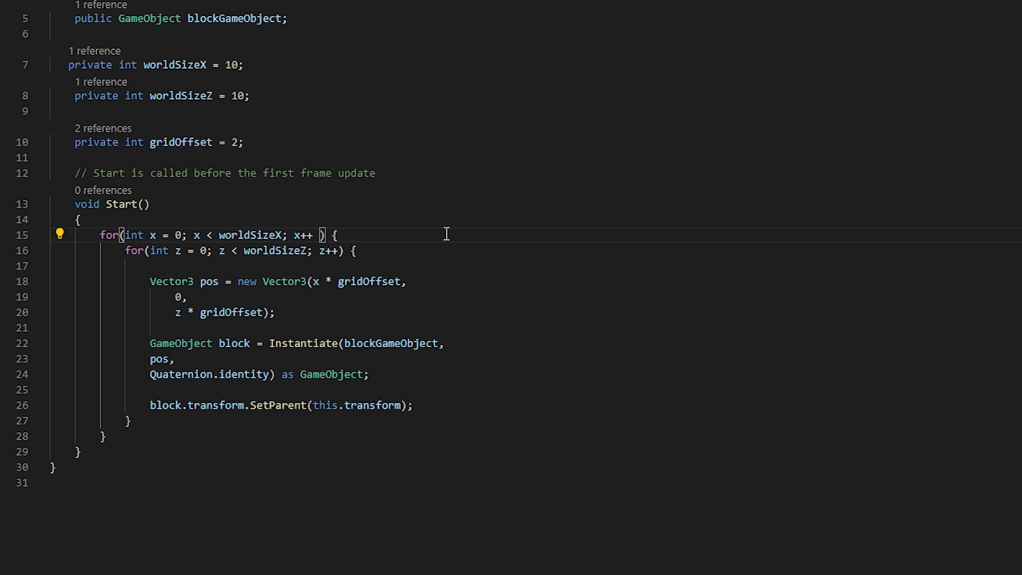
double_click(303, 234)
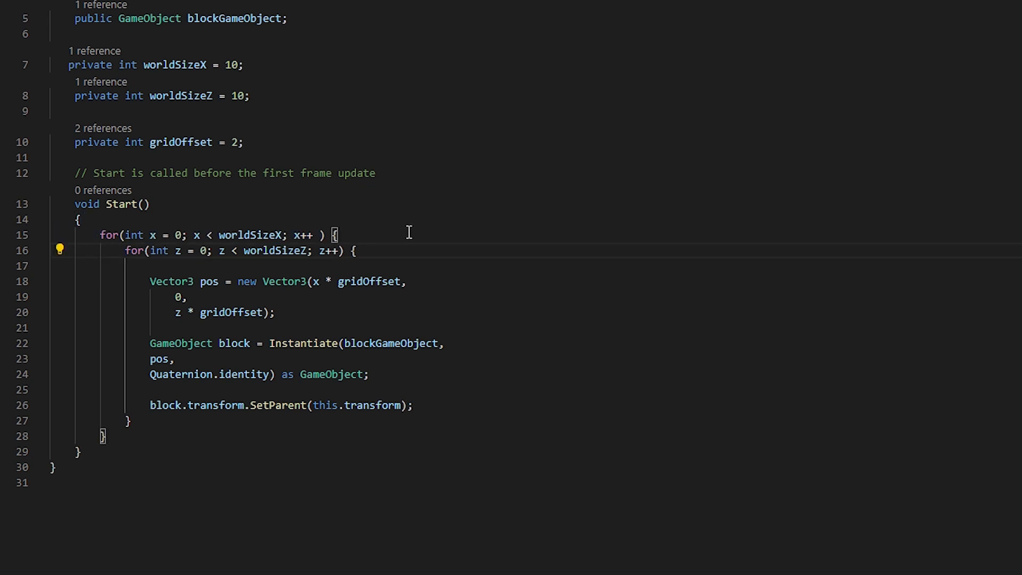
left_click(124, 251)
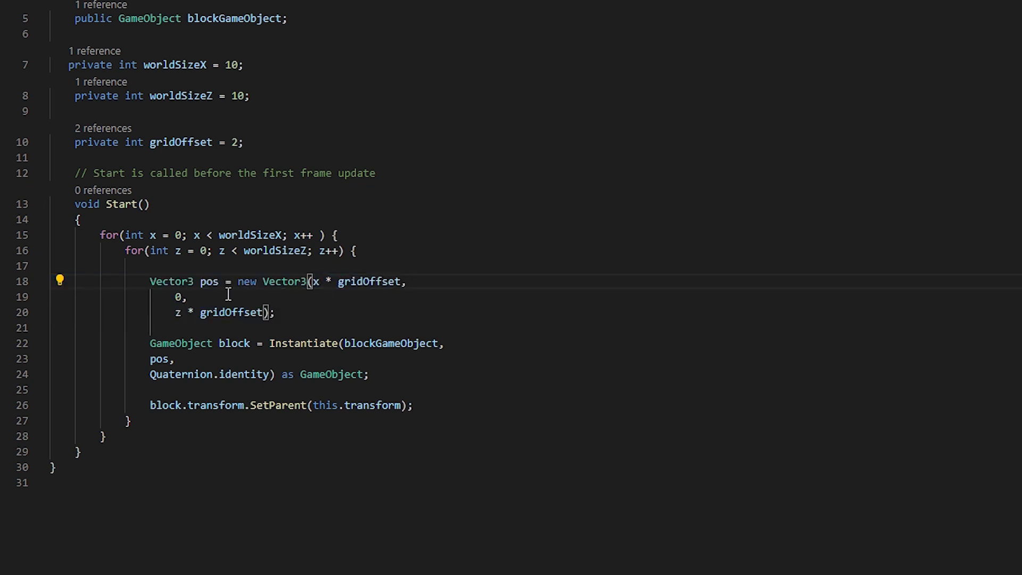
mouse_move(208, 281)
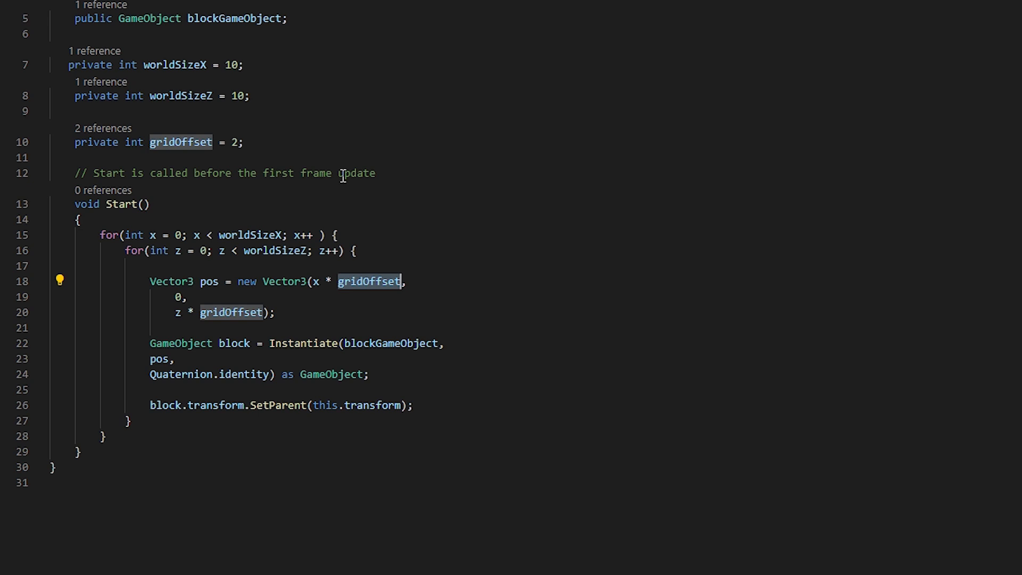
mouse_move(313, 284)
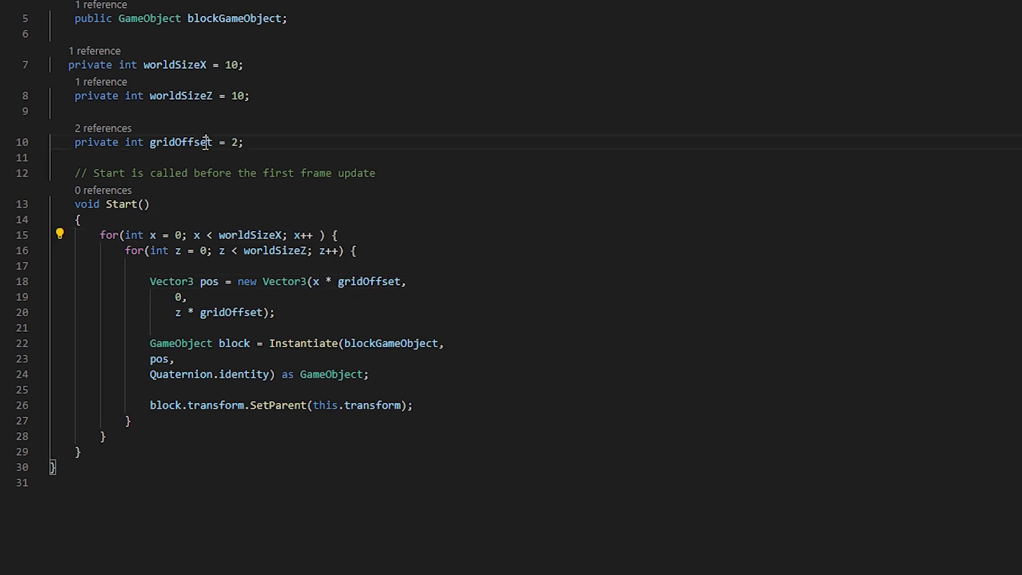
left_click(404, 281)
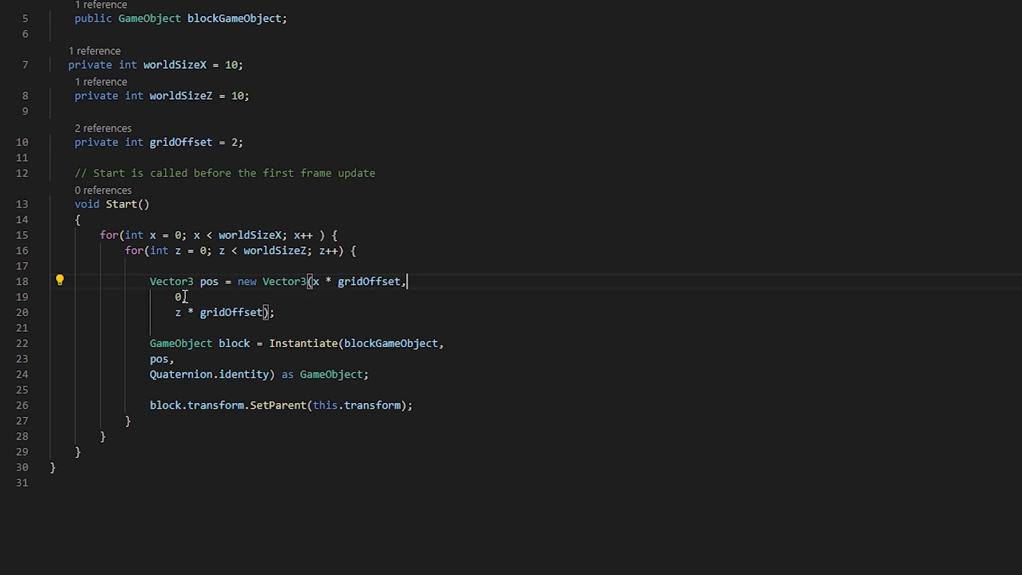
mouse_move(320, 305)
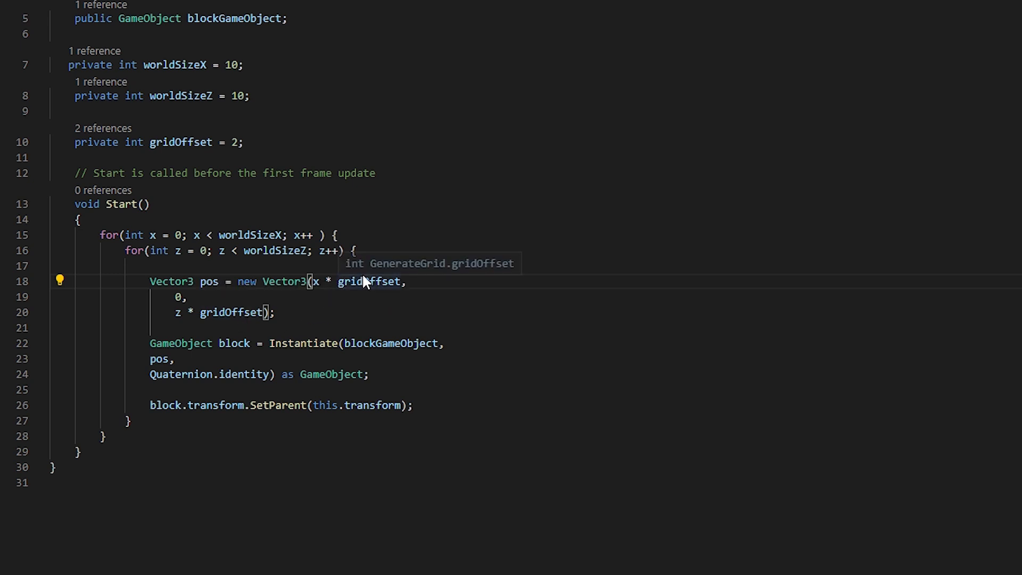
mouse_move(181, 253)
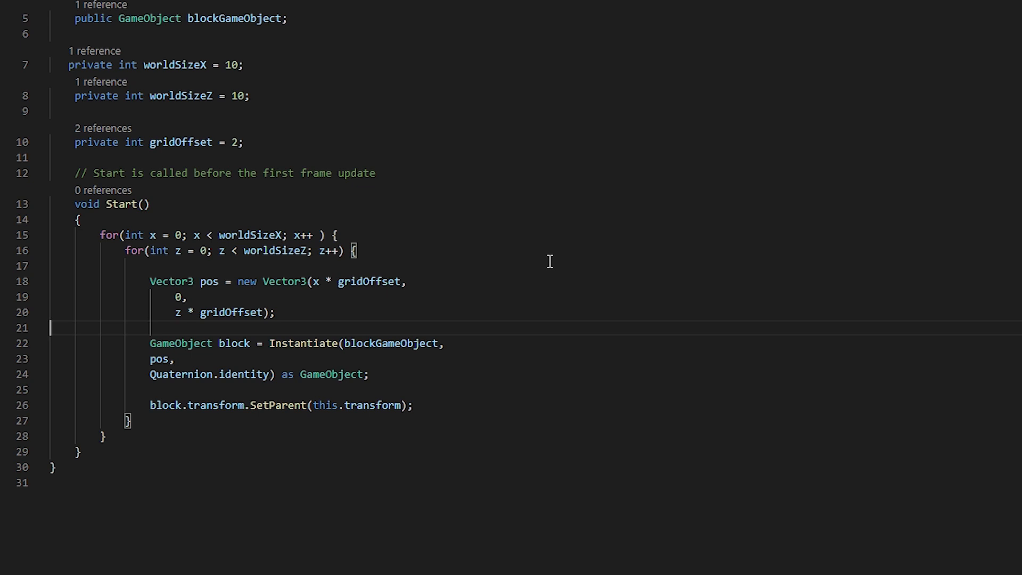
mouse_move(237, 349)
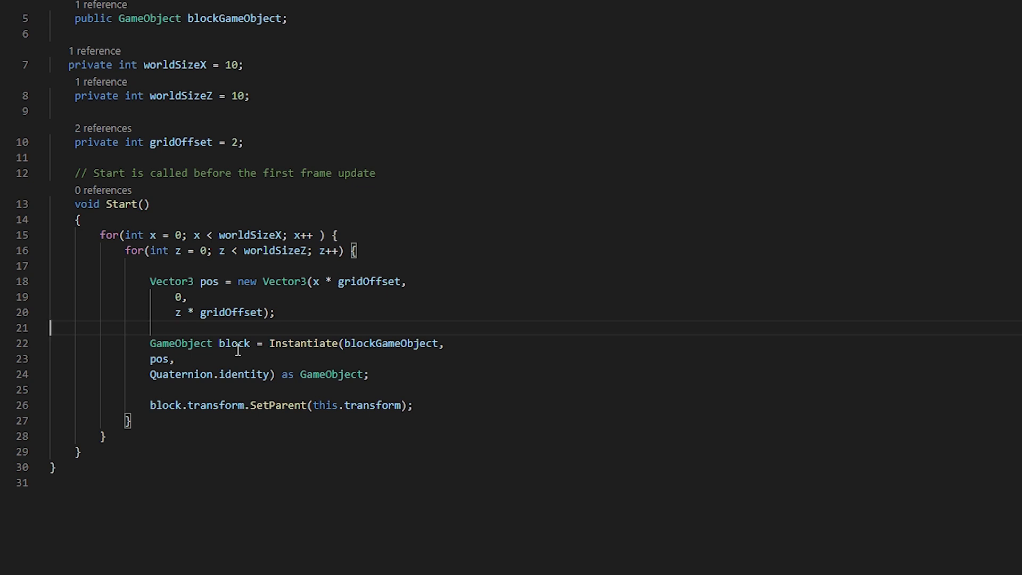
double_click(234, 344)
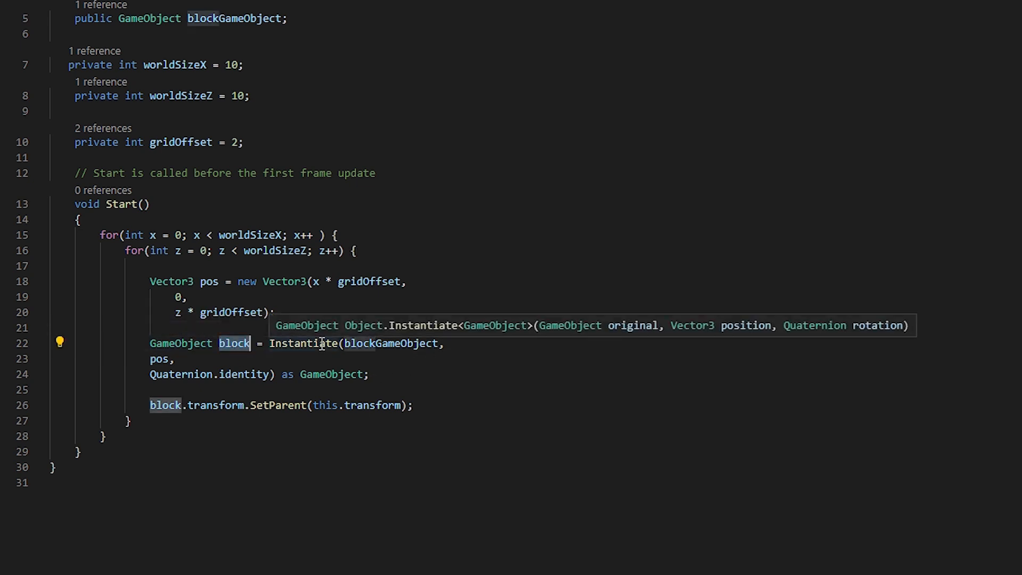
mouse_move(495, 358)
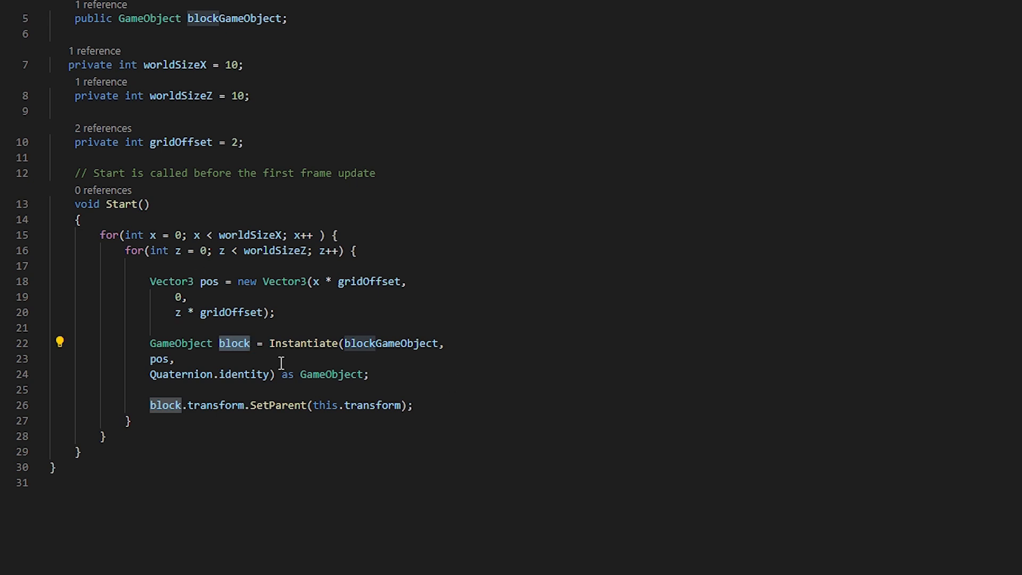
mouse_move(489, 399)
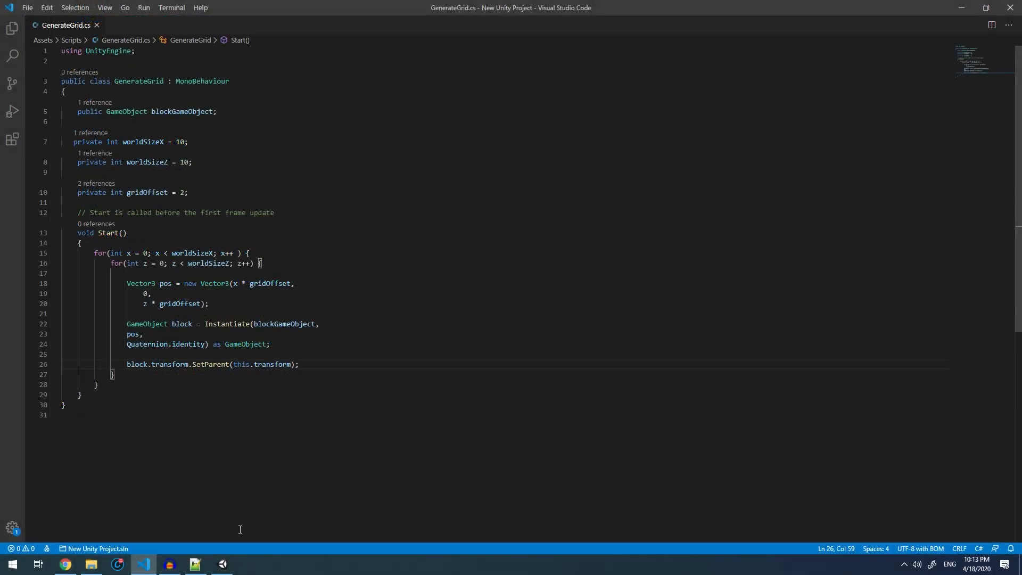
In Unity, select WorldController to show its Generate Grid component with GridBlock assigned.
left_click(142, 564)
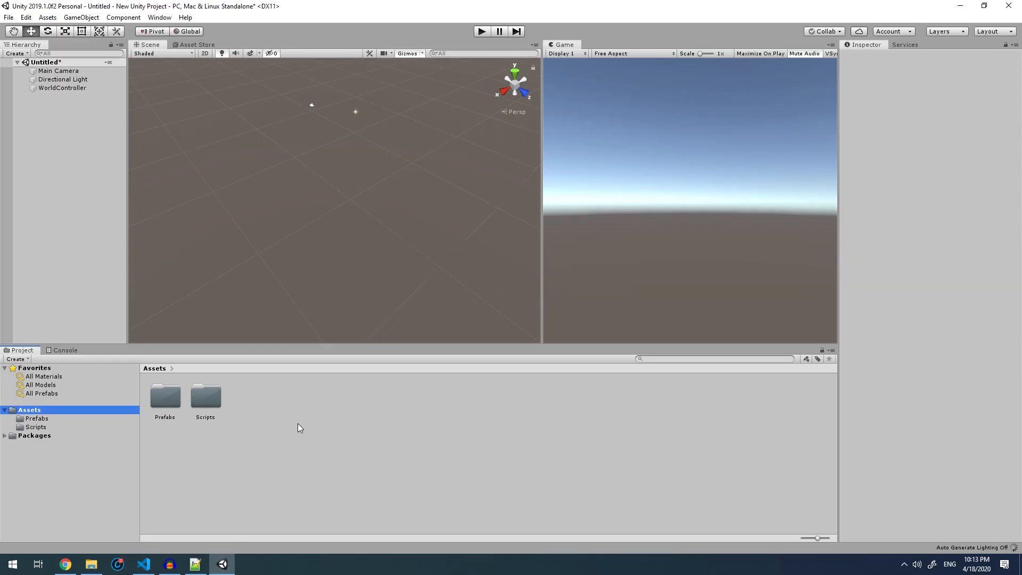
left_click(63, 89)
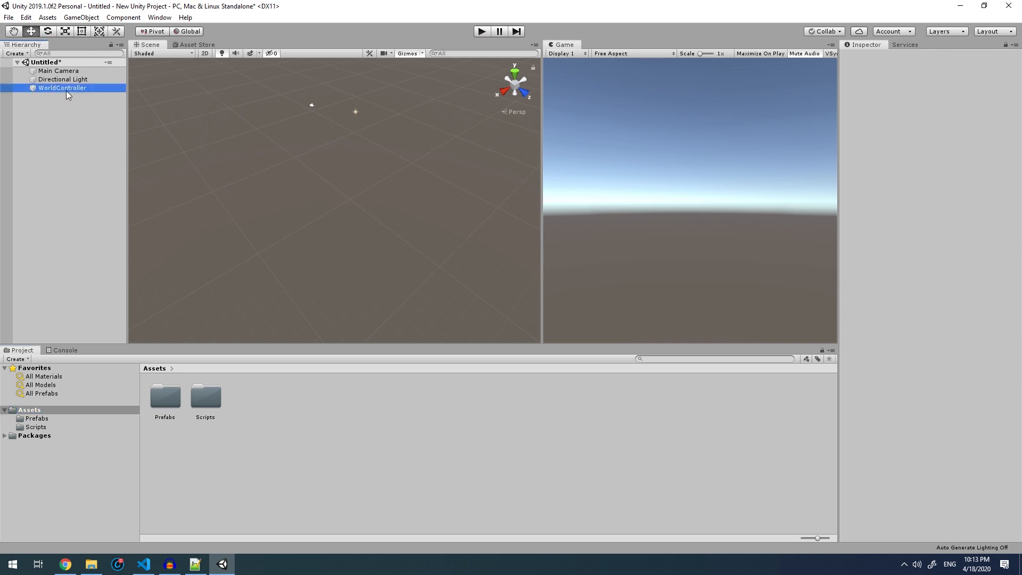
left_click(62, 87)
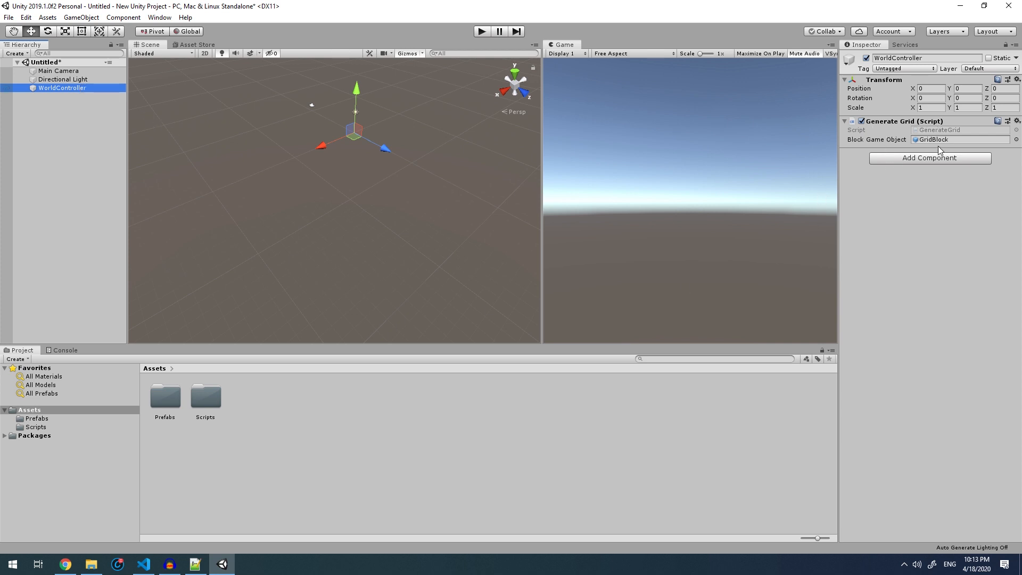
mouse_move(900, 145)
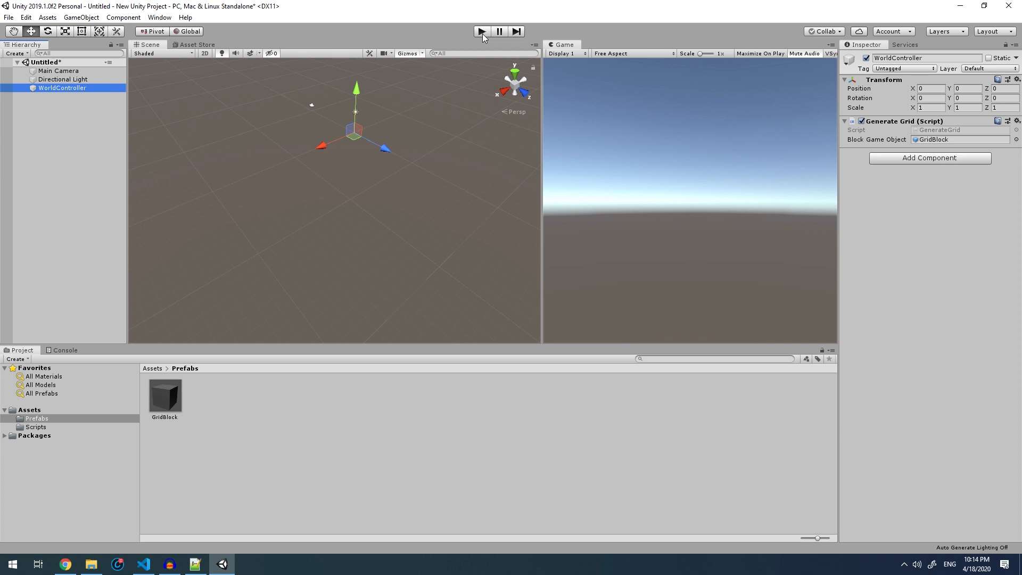
Play the scene to spawn the 10x10 cube grid, then return to the script in VS Code.
left_click(480, 31)
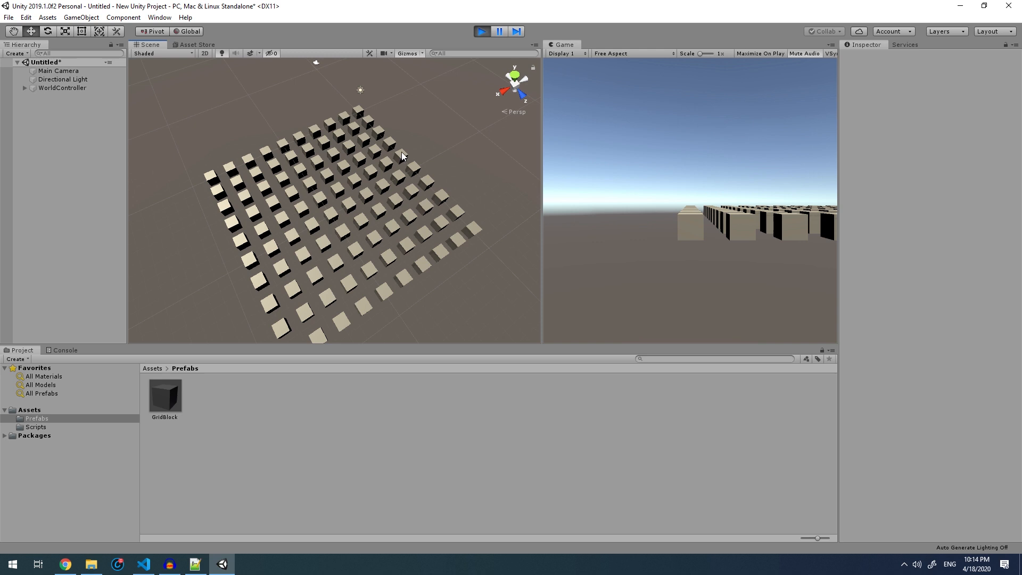
mouse_move(319, 200)
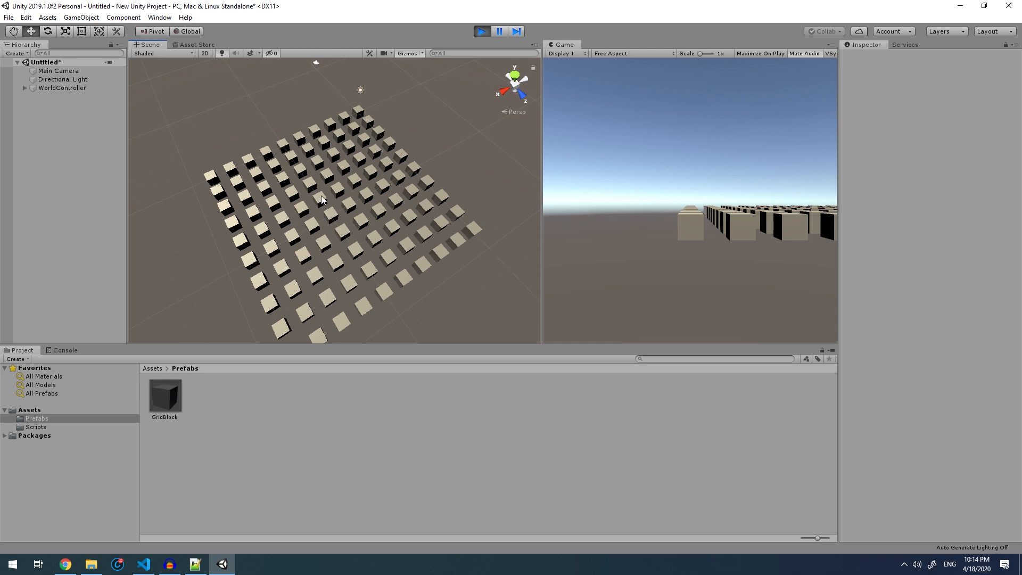
mouse_move(206, 539)
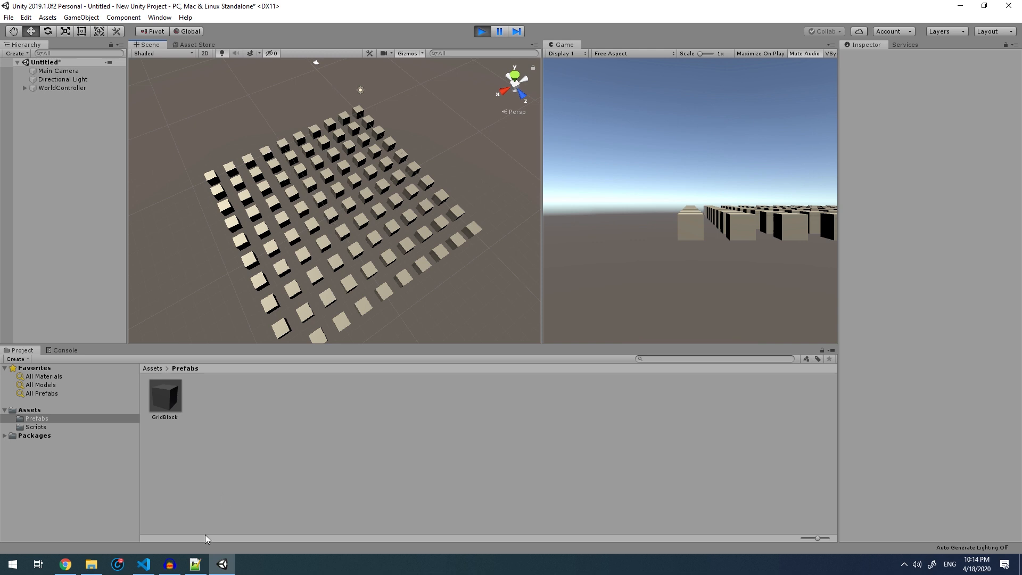
left_click(143, 564)
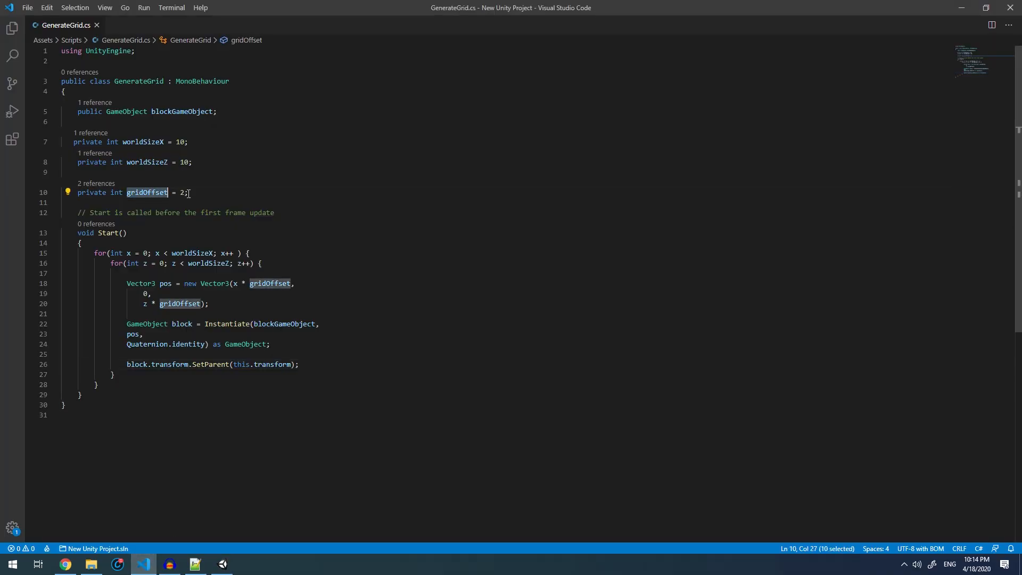